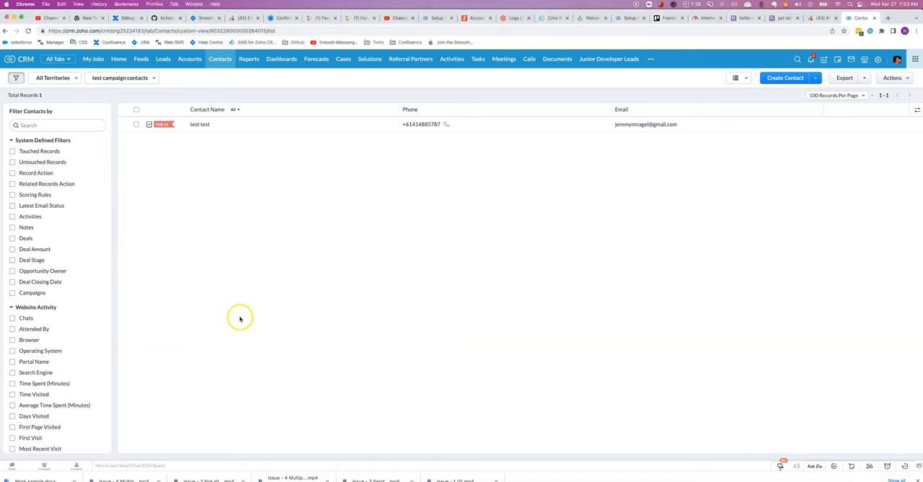
mouse_move(238, 318)
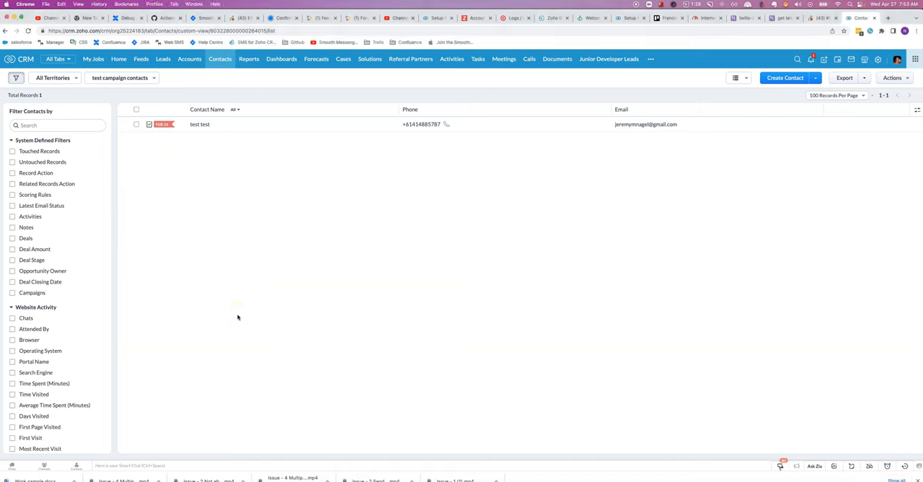
mouse_move(283, 117)
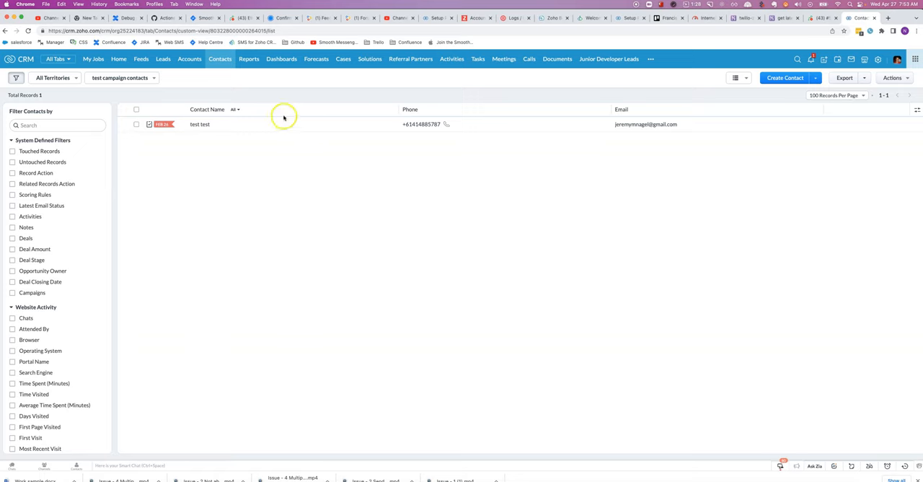
mouse_move(309, 88)
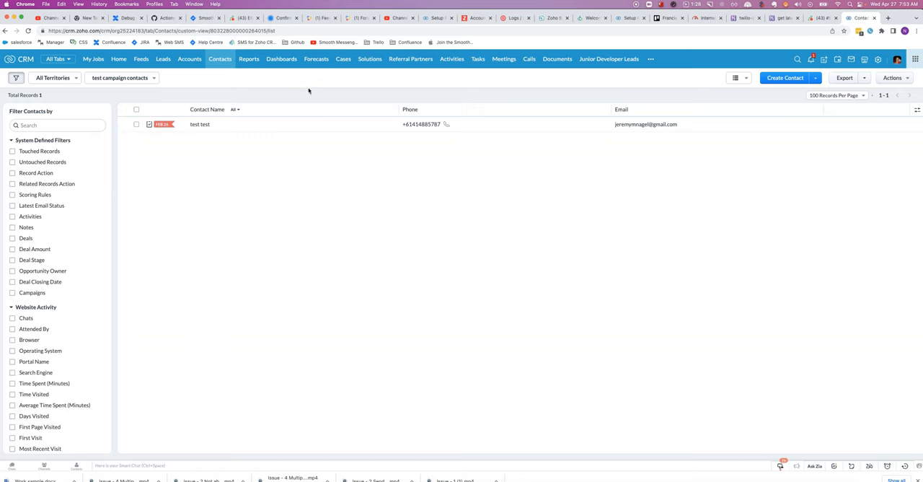
mouse_move(323, 101)
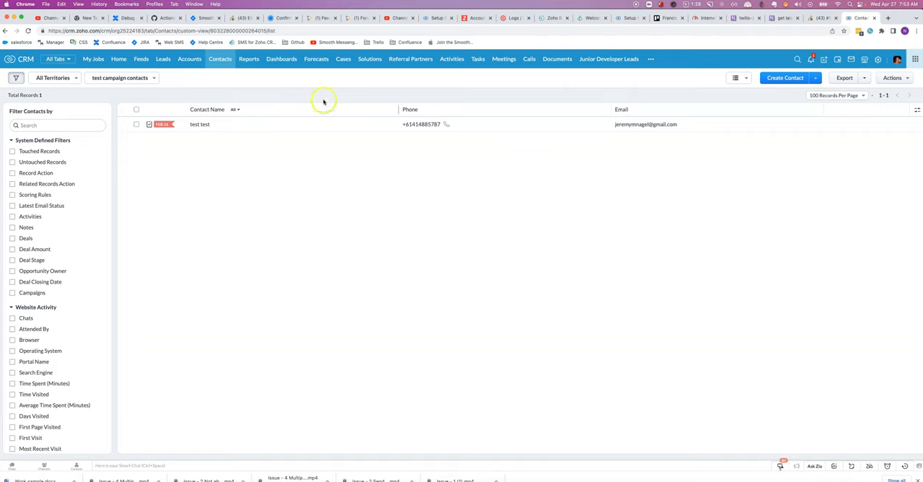
mouse_move(541, 88)
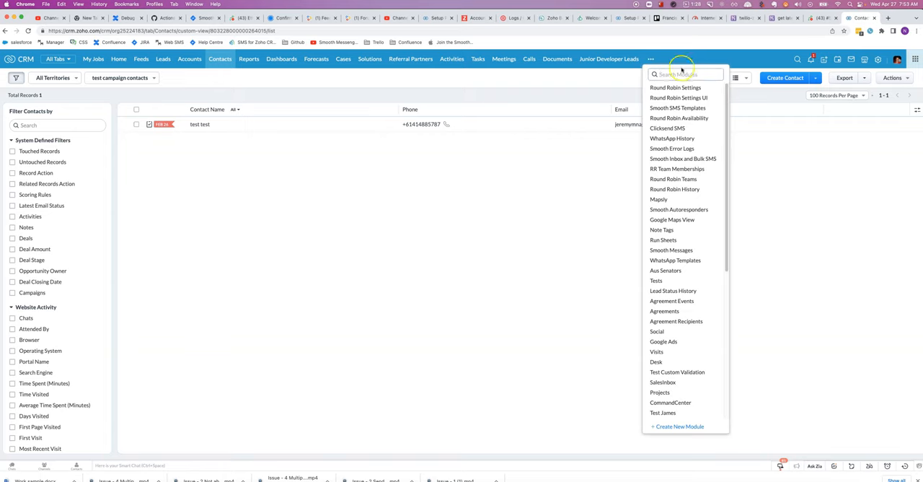
- Open Campaigns in a separate tab and begin a new Contacts custom view
type("campa")
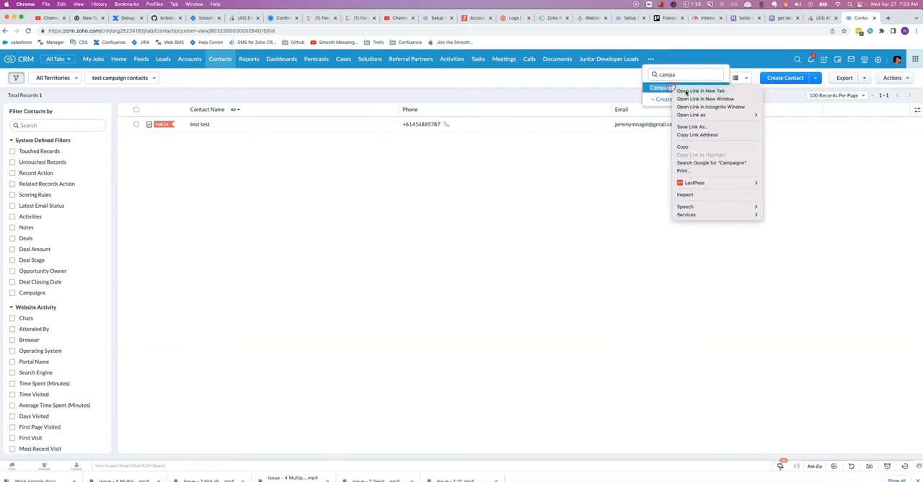
left_click(699, 91)
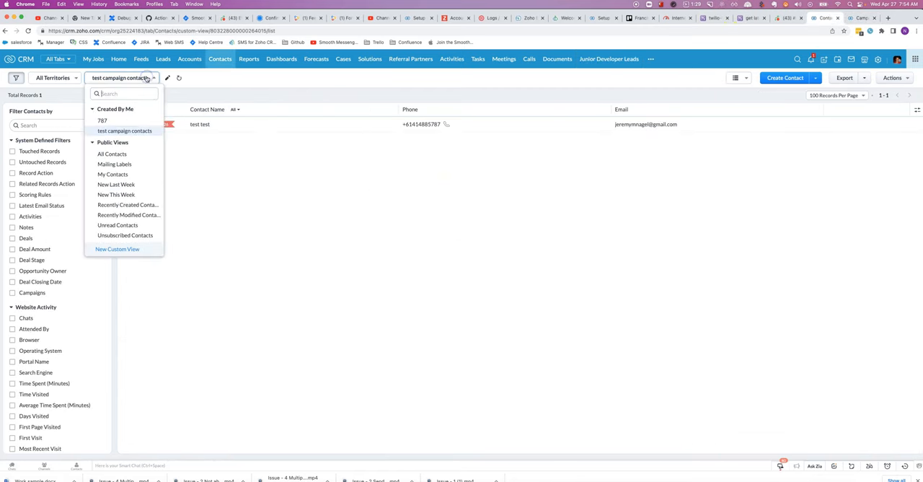
left_click(116, 249)
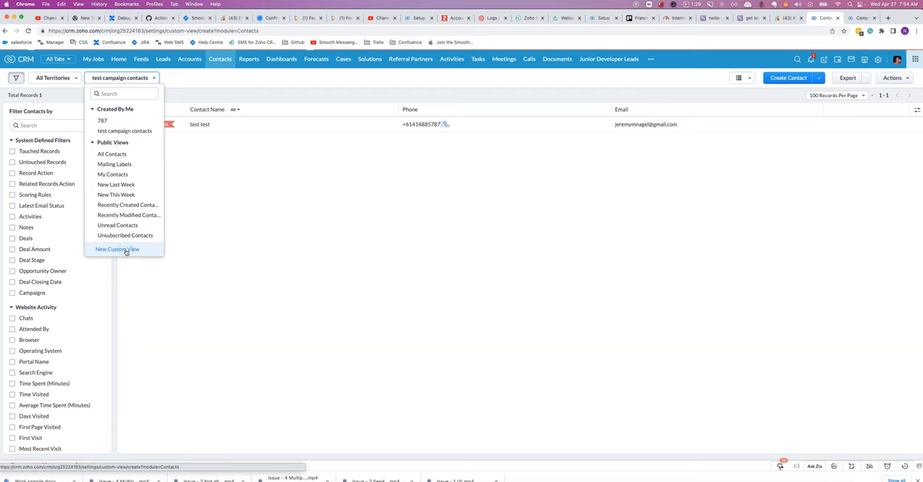
left_click(117, 248)
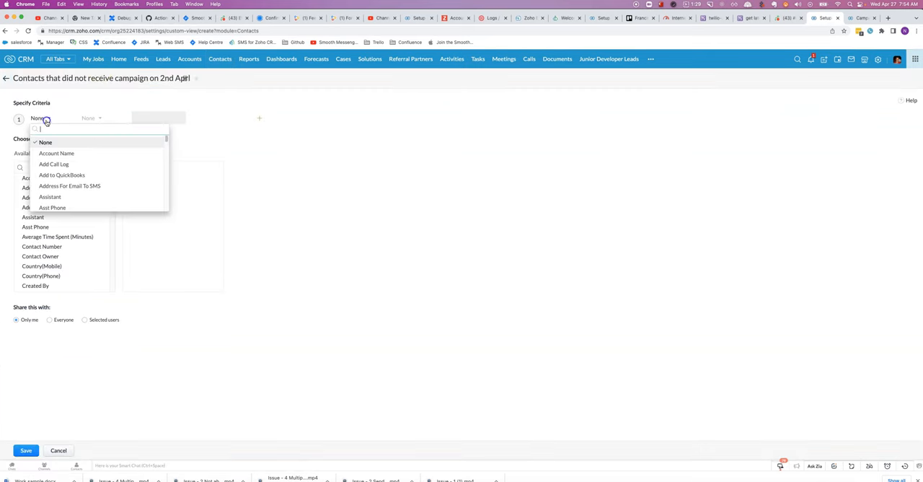
- Filter on Campaign Name isn't the SMS/MMS no_template campaign
type("campa")
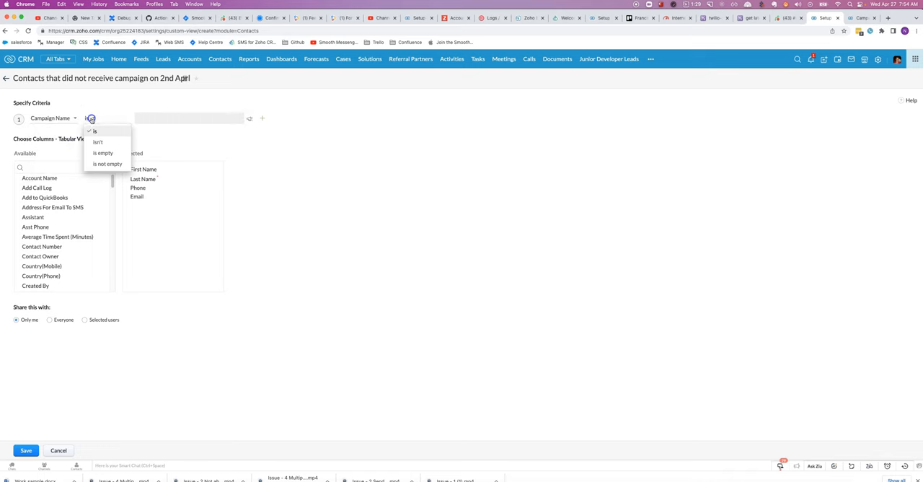
left_click(98, 142)
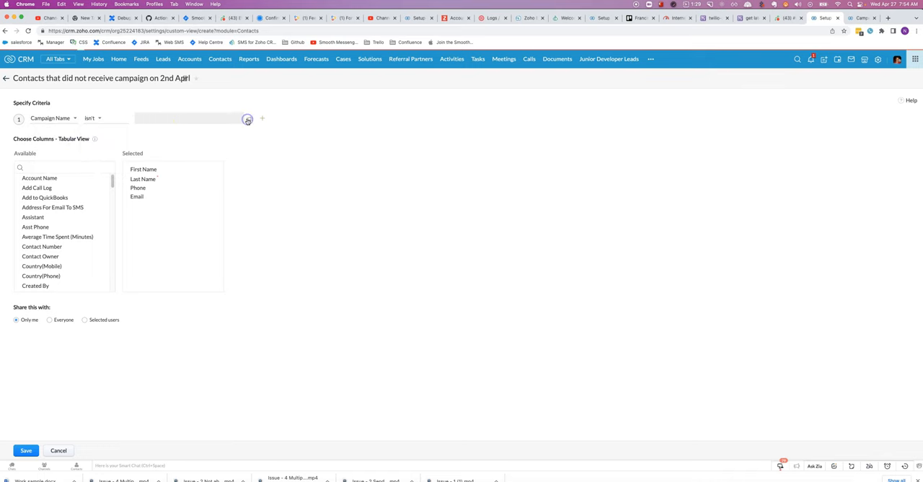
left_click(247, 118)
type("SMS/MMS campaign using no_temp")
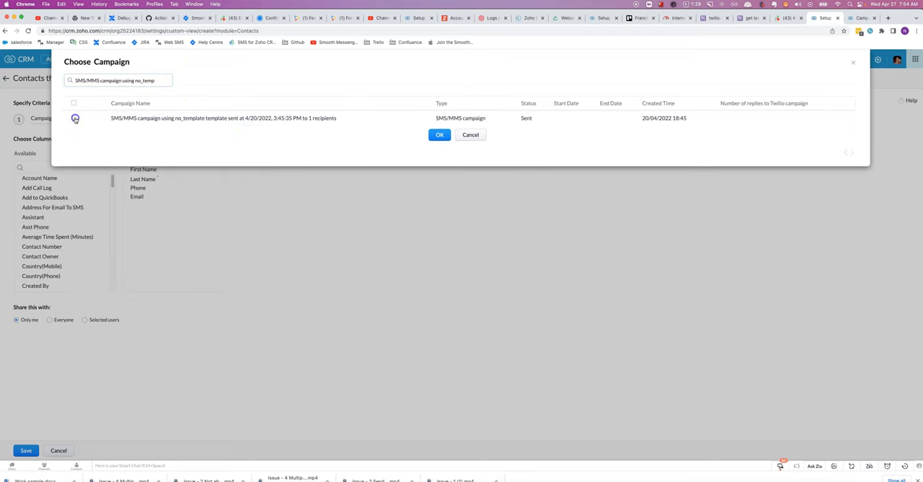
left_click(440, 135)
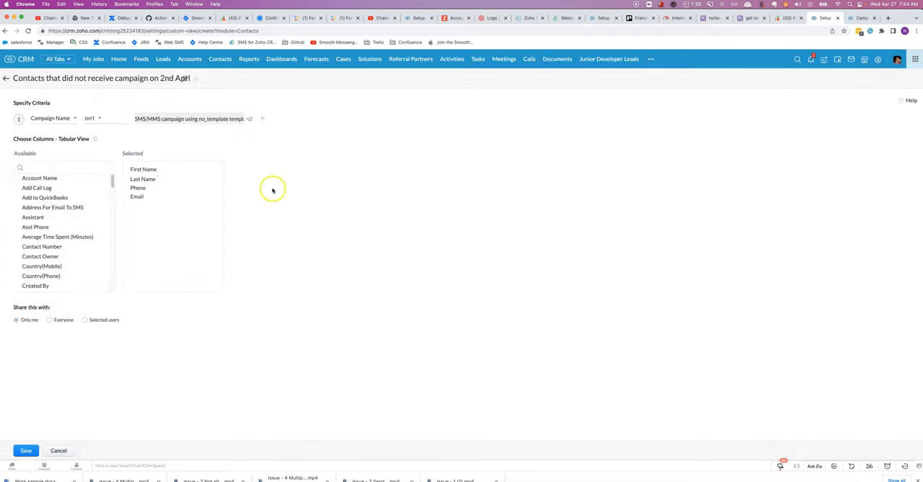
- Confirm the campaign choice and save the view, which lists 7,485 contacts
left_click(263, 118)
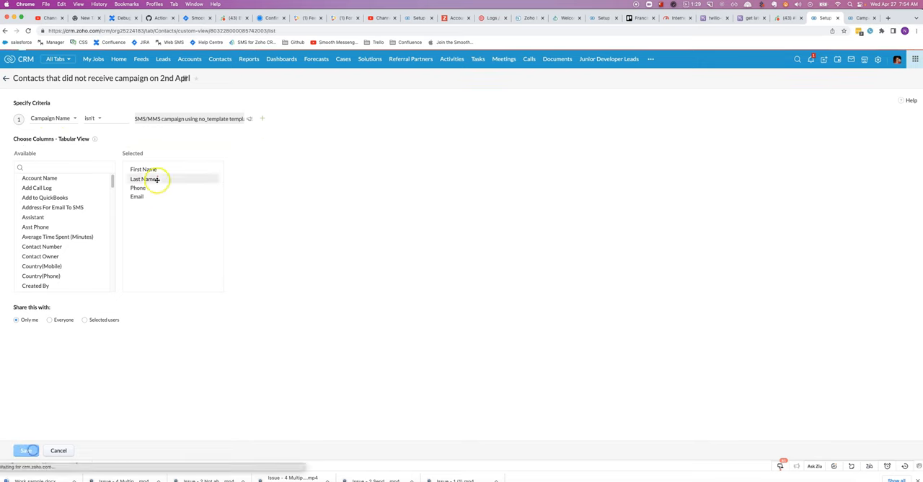
left_click(24, 450)
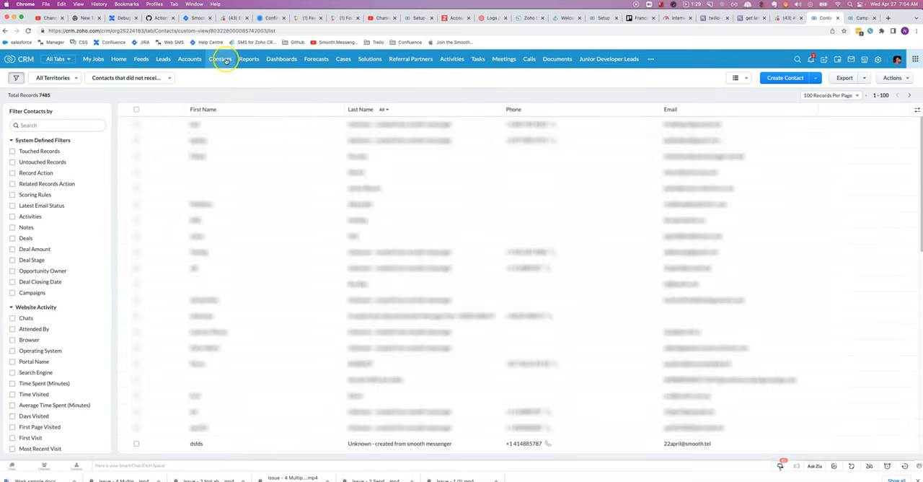
mouse_move(92, 333)
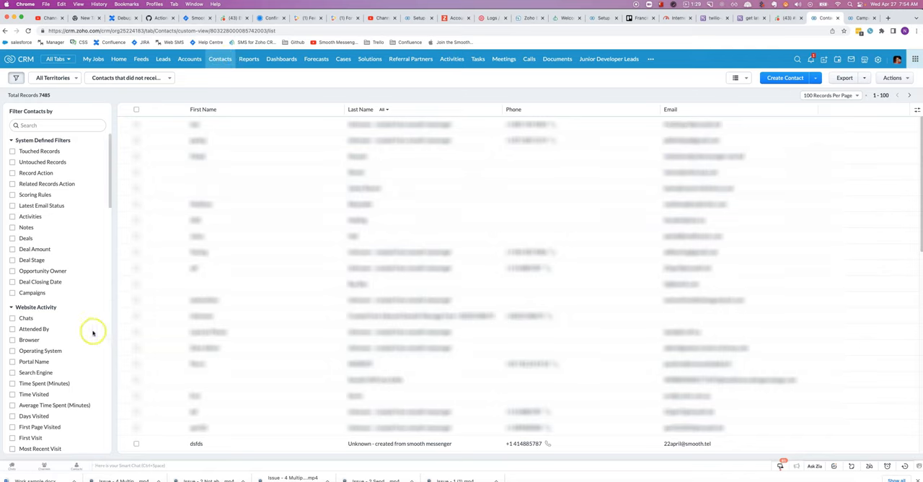